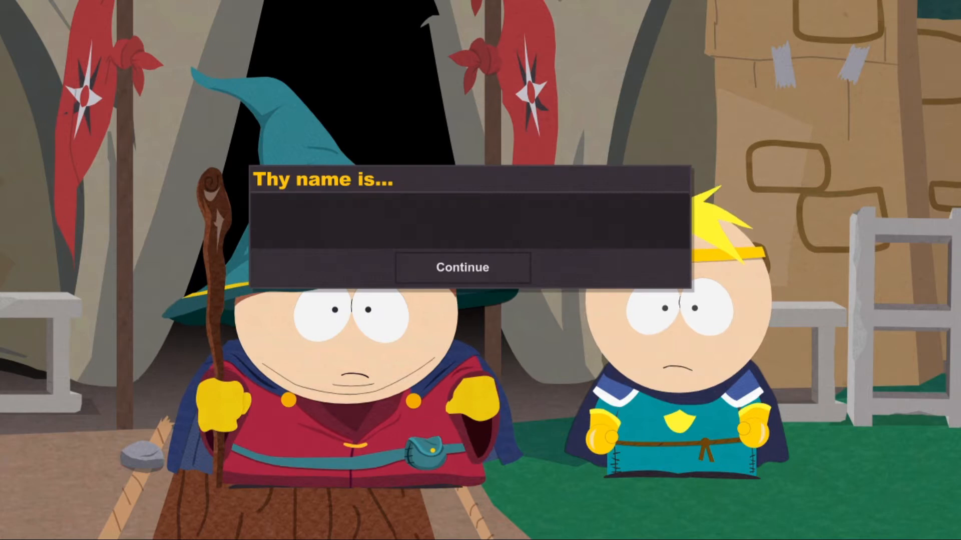
Name the new character 'Hugh Ja' in the 'Thy name is...' field.
{"action": "type", "text": "Hugh Ja"}
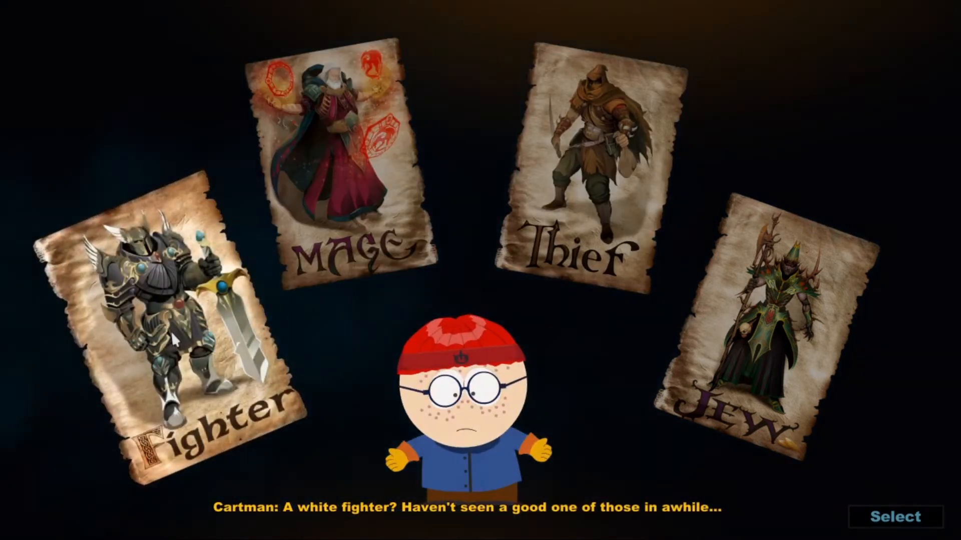
Preview the Mage class, then choose Thief to bring up the 'Play this class?' confirmation.
{"action": "left_click", "coordinate": [343, 172]}
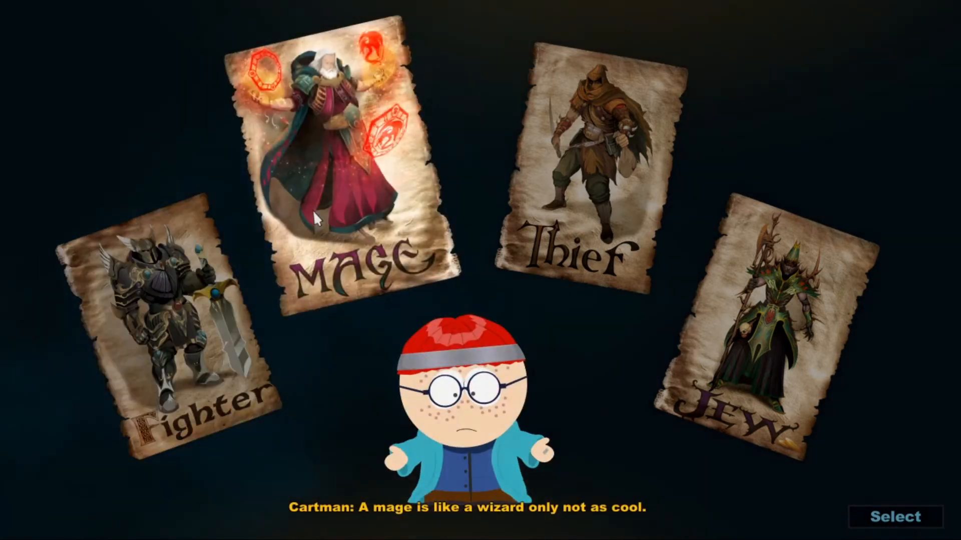
{"action": "left_click", "coordinate": [895, 517]}
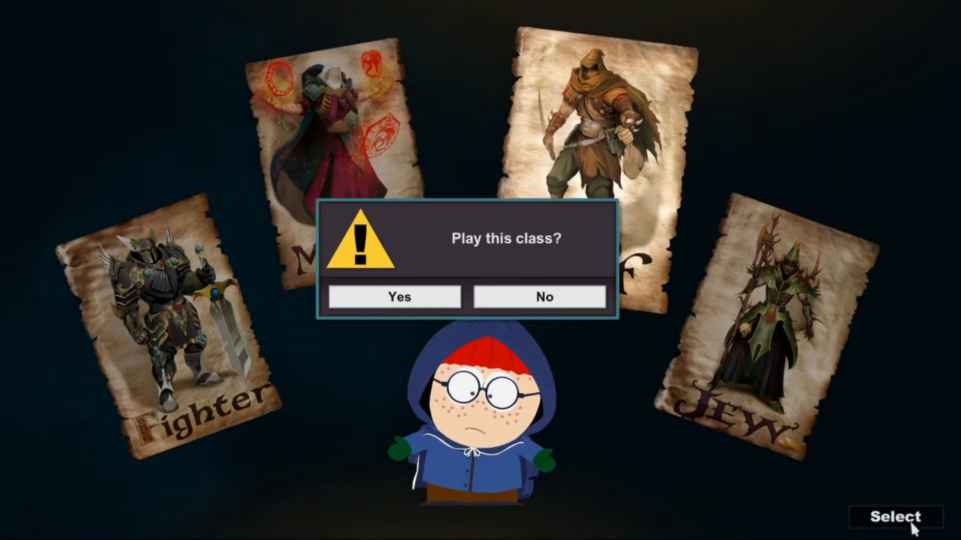